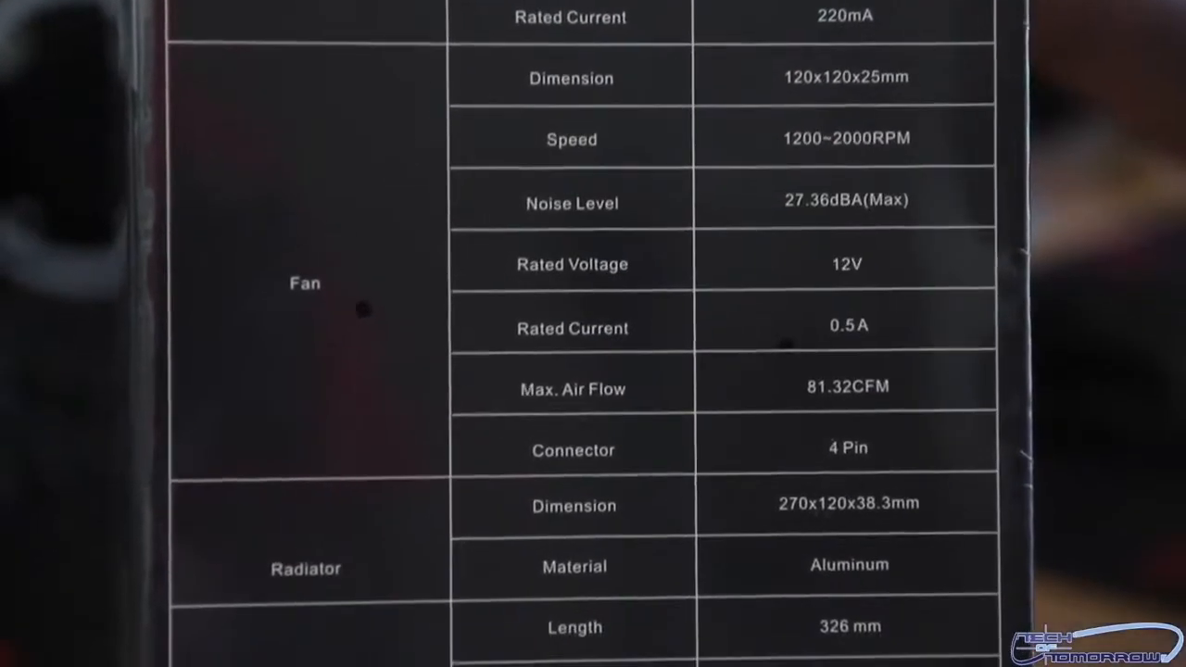
scroll(down, 3)
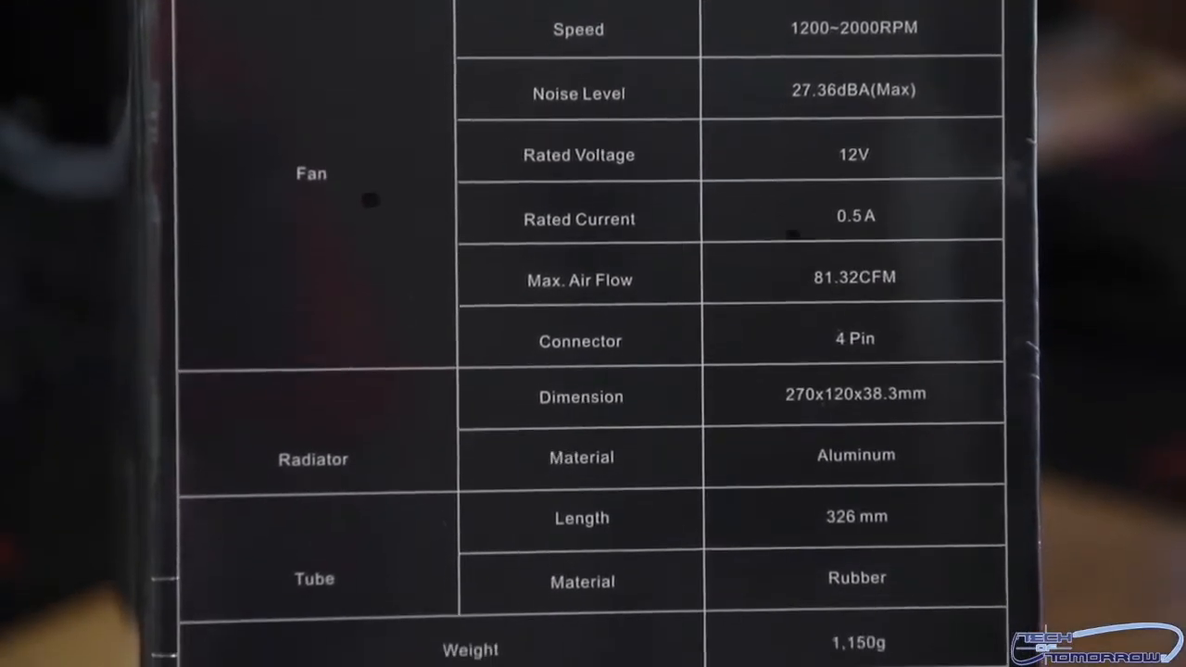
scroll(down, 3)
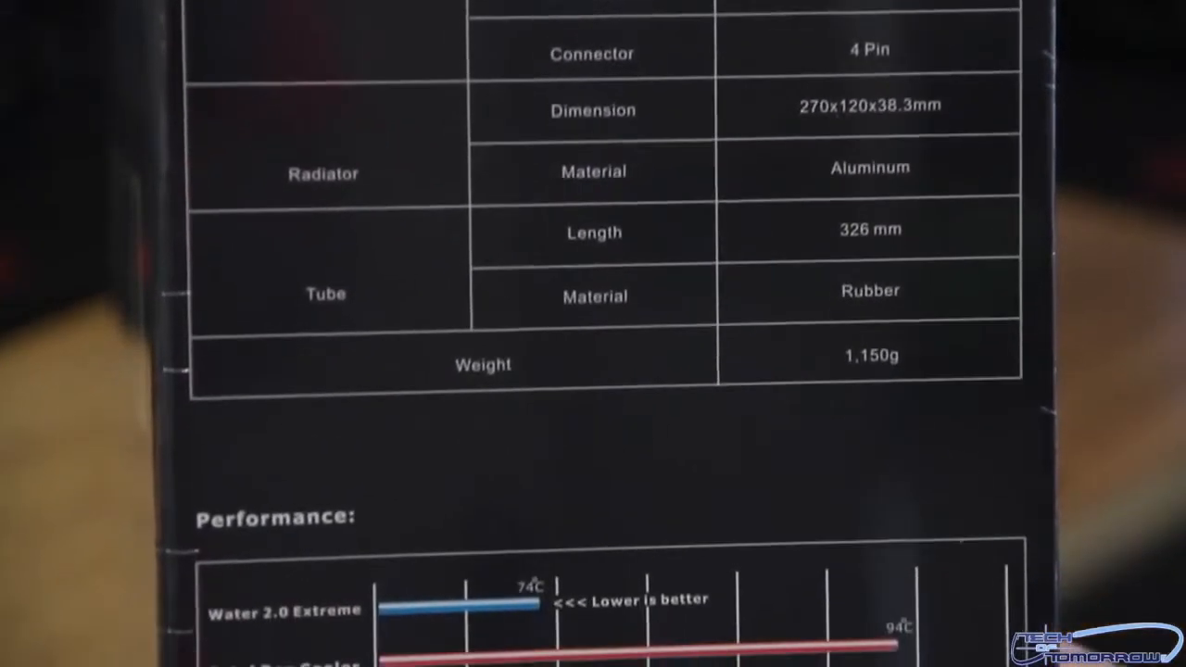